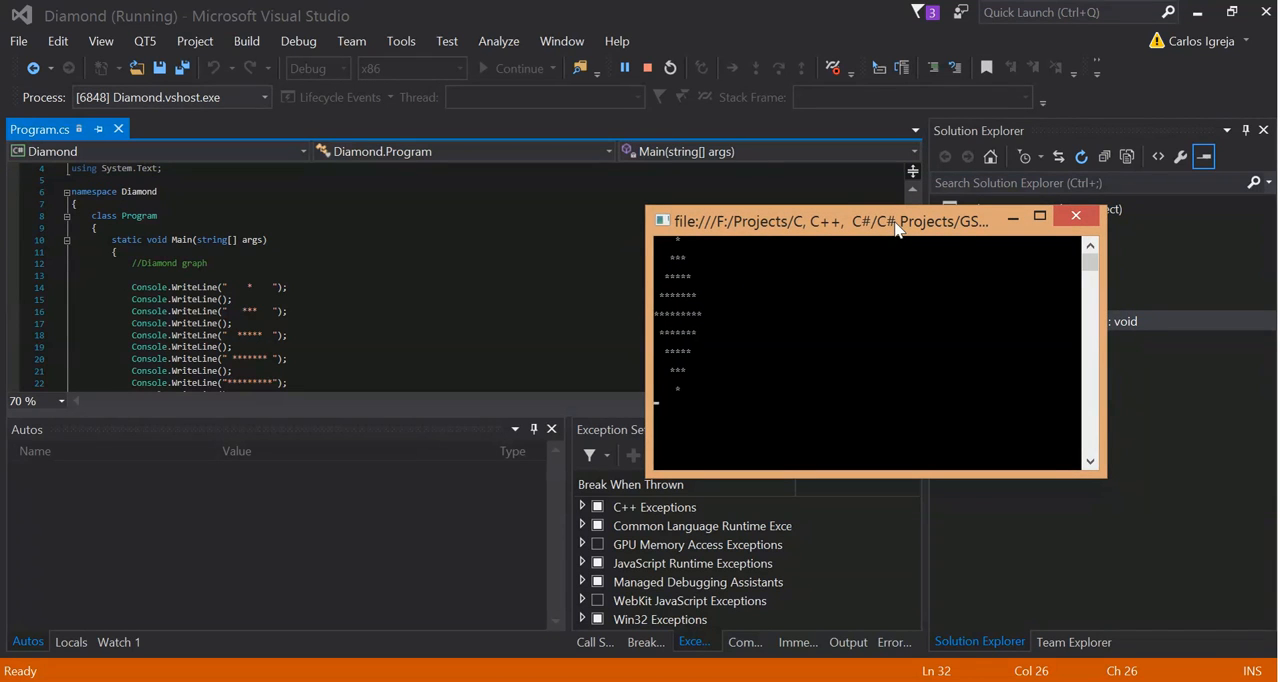
Drag the Diamond console window slightly left over the editor, showing the asterisk diamond.
left_click_drag(895, 221, 873, 208)
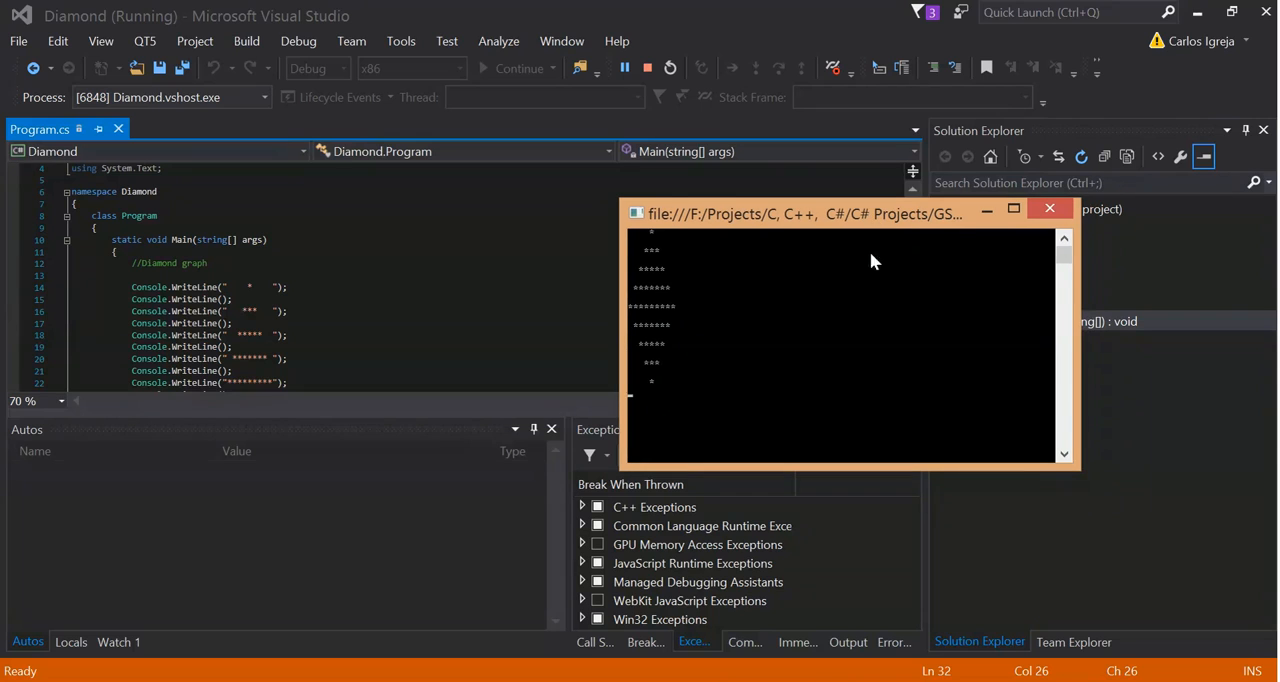
mouse_move(1008, 260)
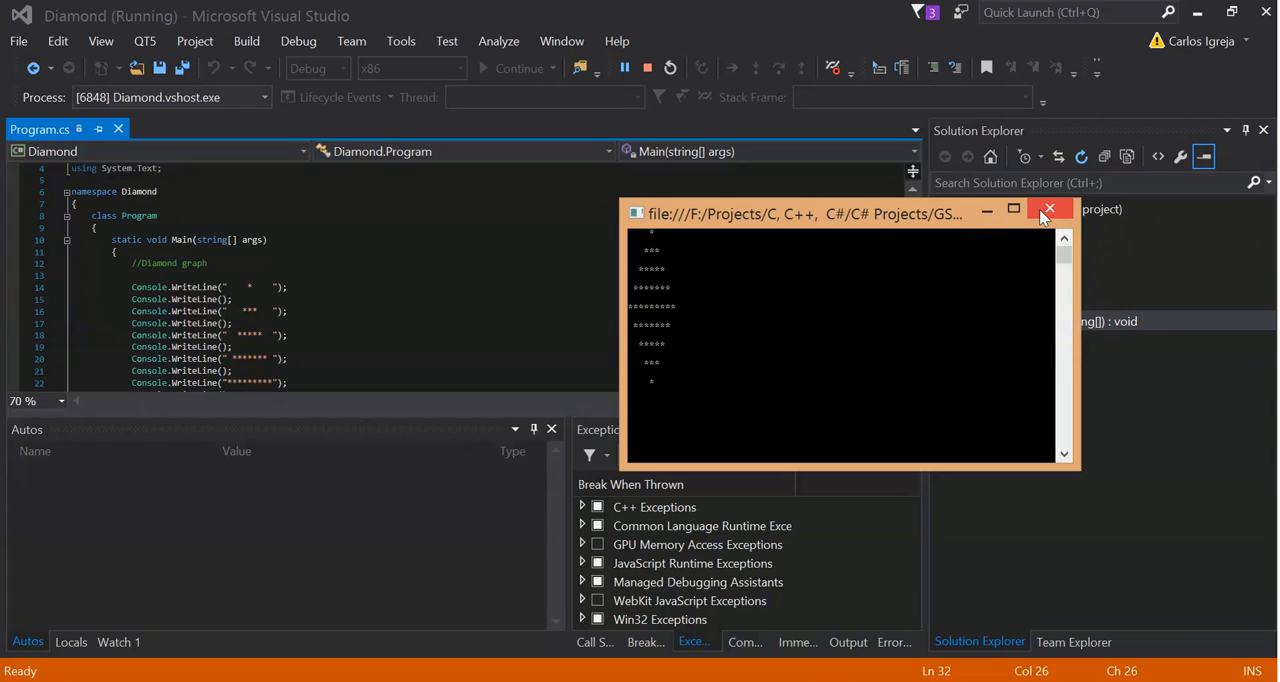
mouse_move(1049, 209)
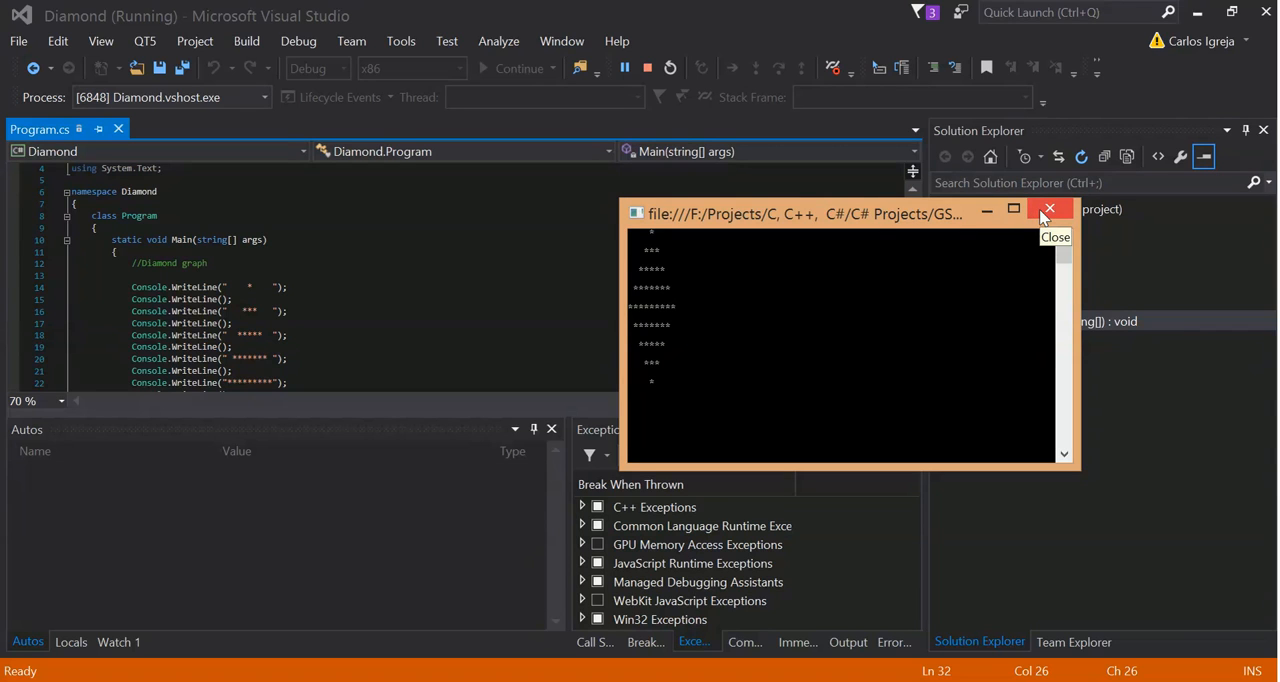
mouse_move(1008, 262)
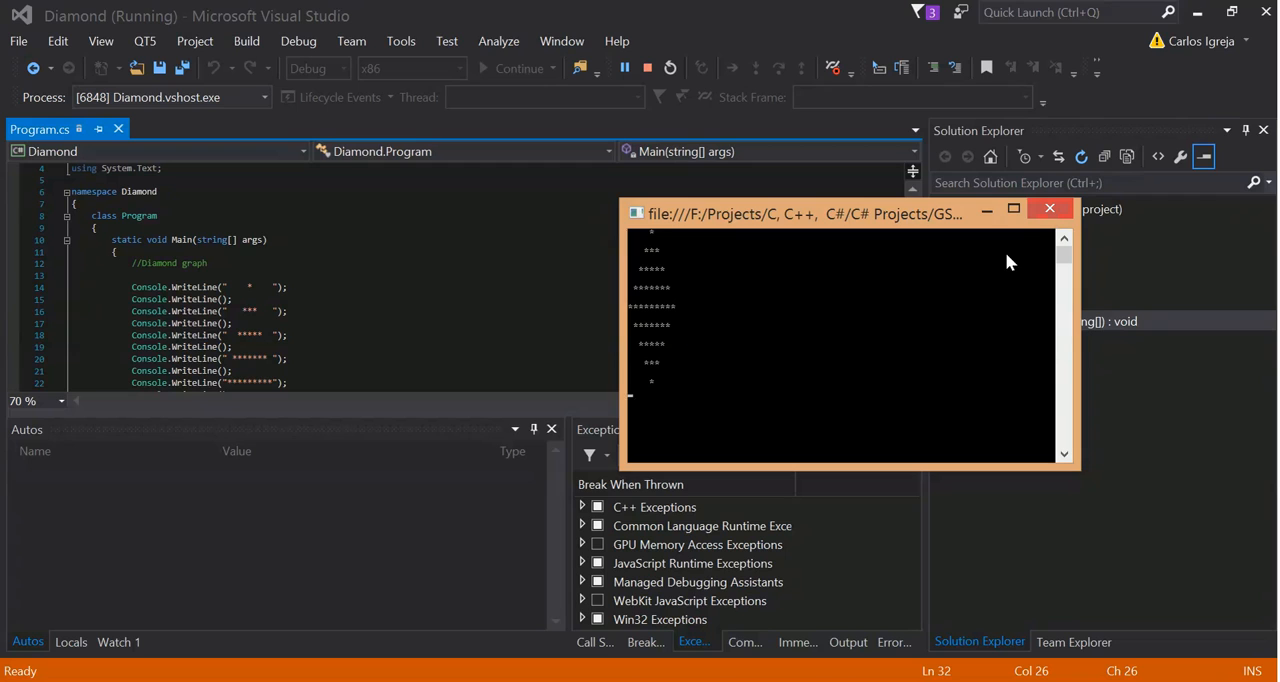
mouse_move(803, 301)
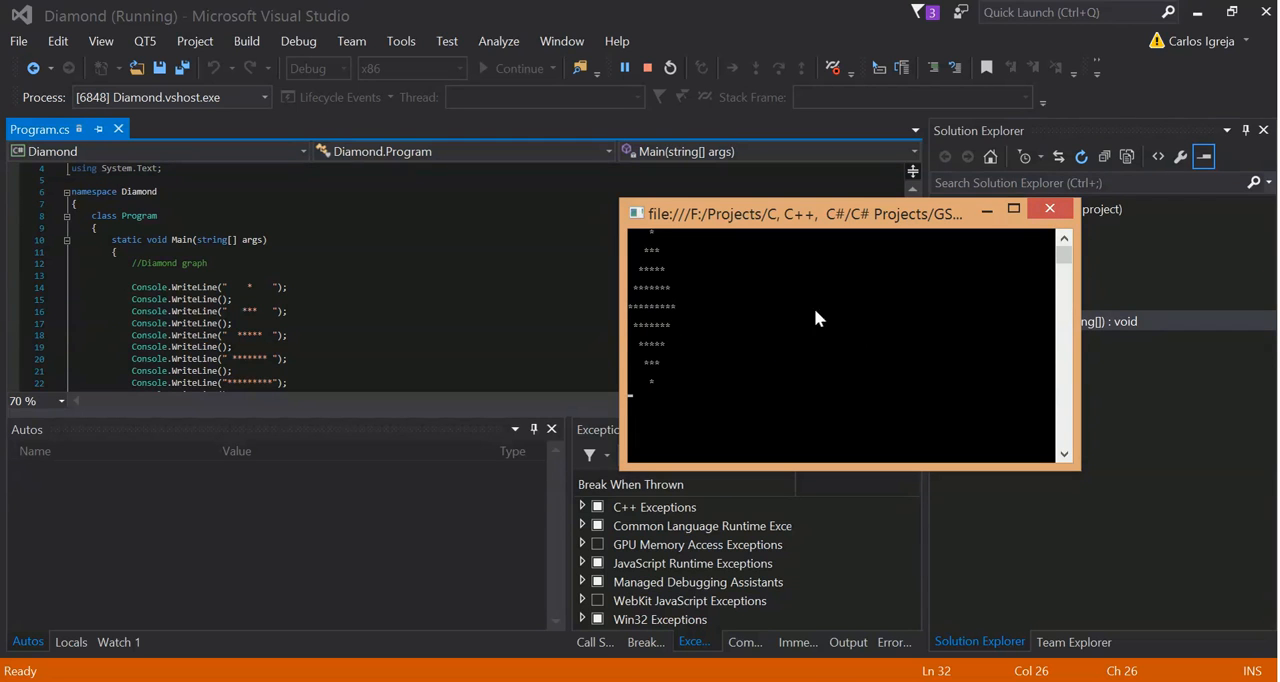
mouse_move(1024, 321)
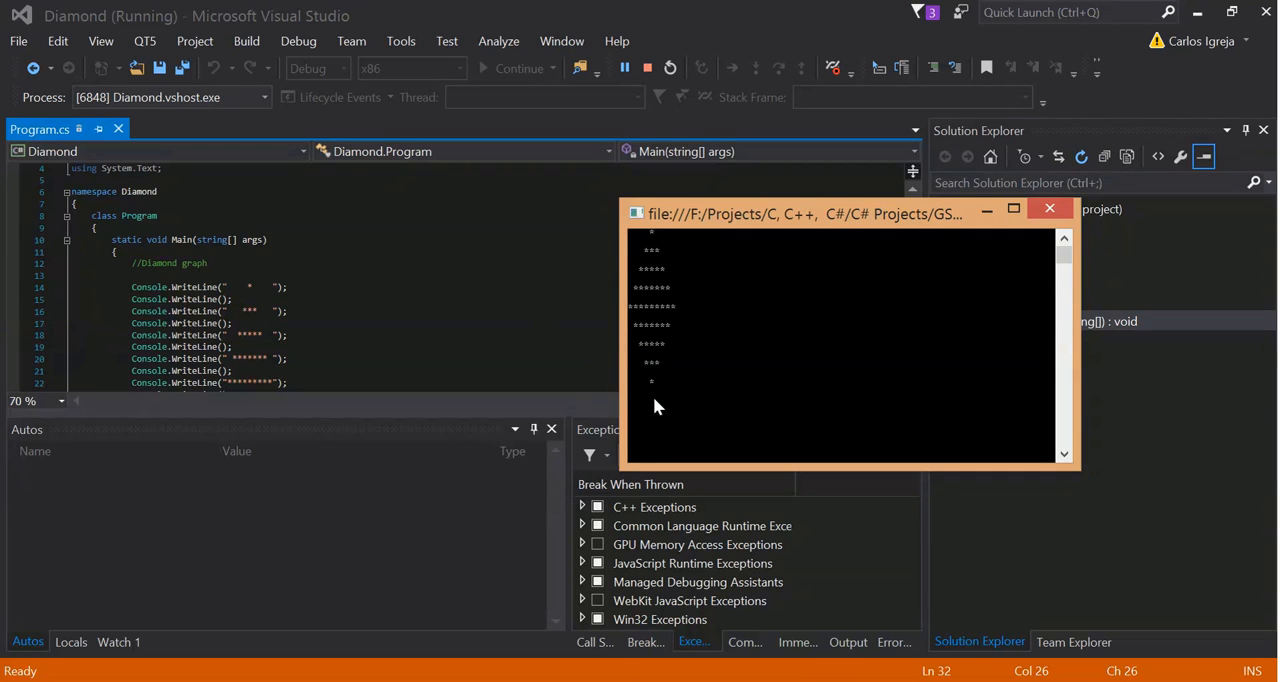
mouse_move(658, 400)
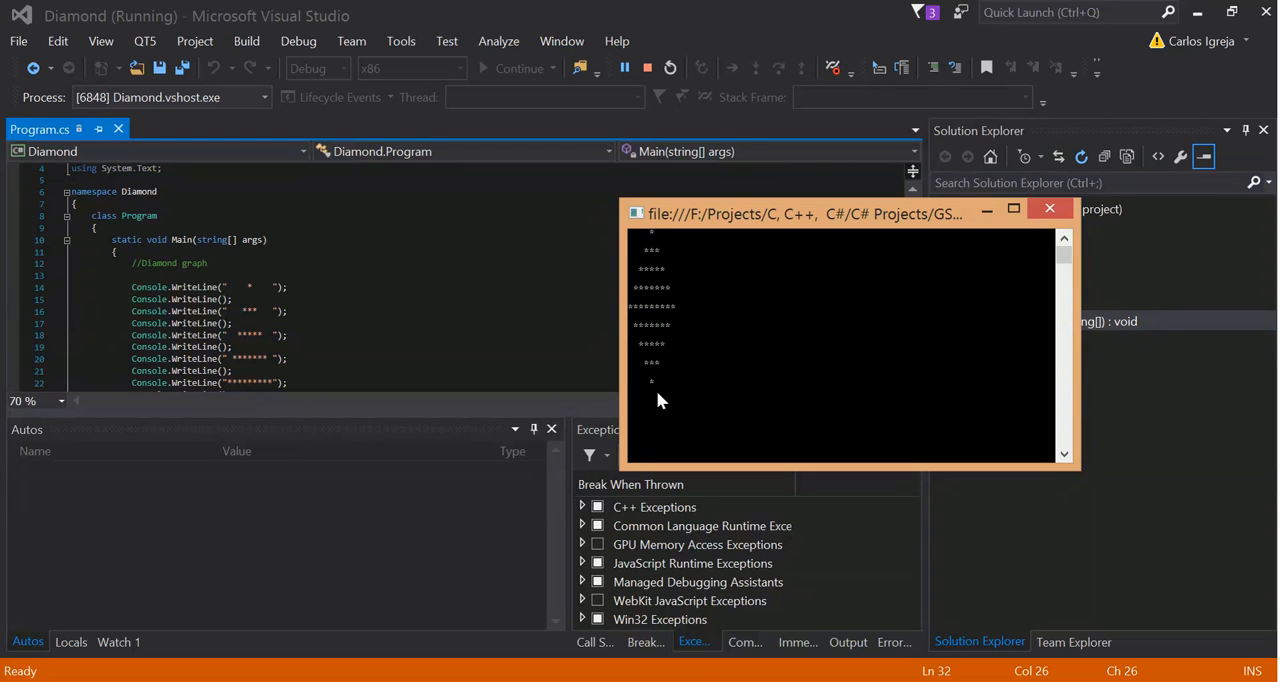
mouse_move(667, 413)
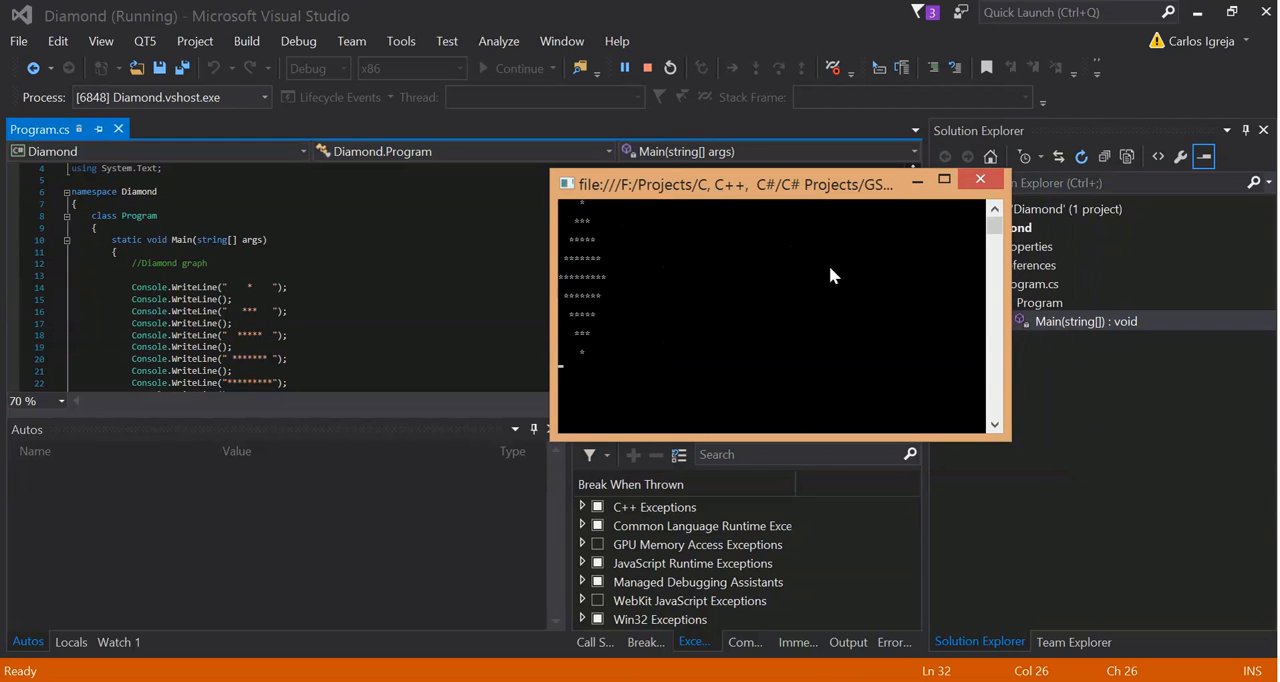
mouse_move(752, 332)
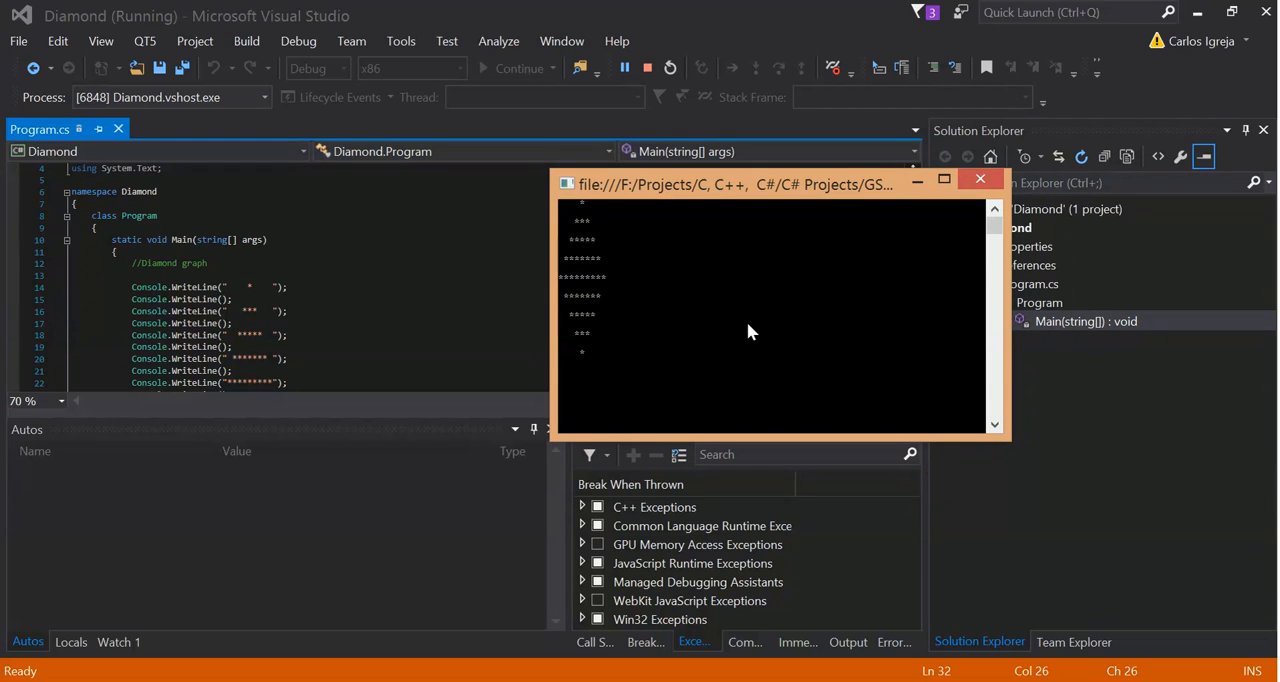
Close the console window to stop the run, then place the cursor on Program.cs line 16.
left_click(646, 67)
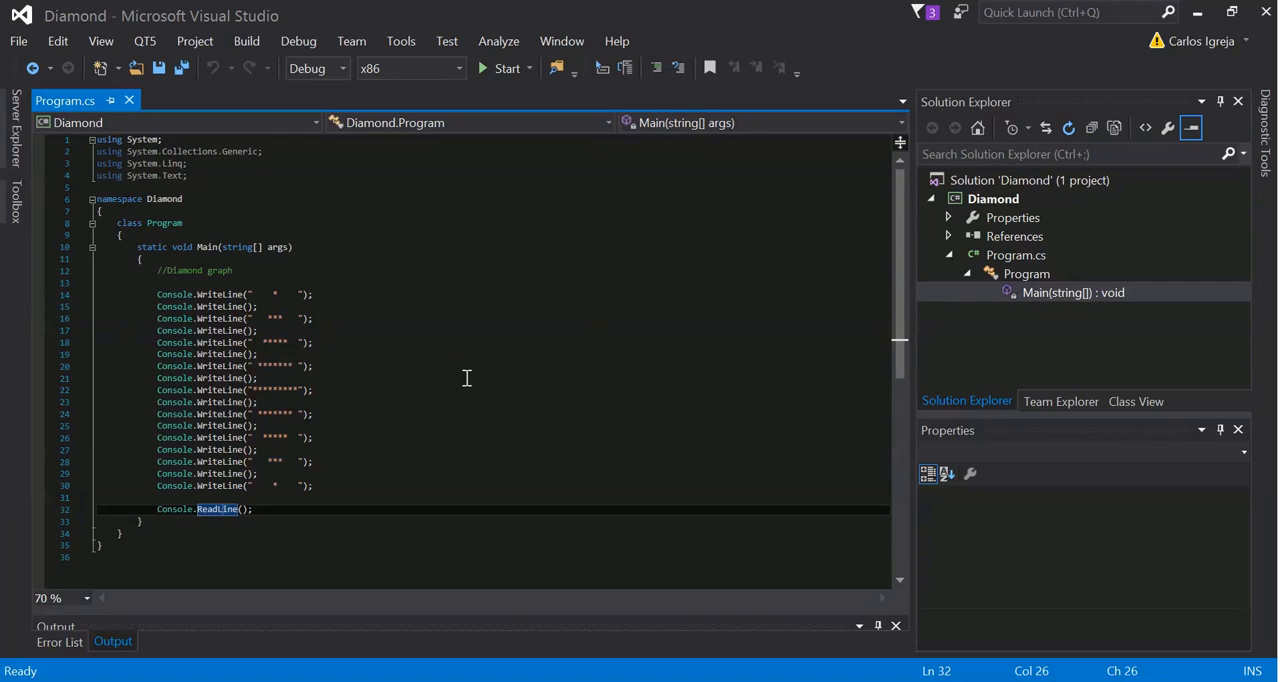
mouse_move(406, 349)
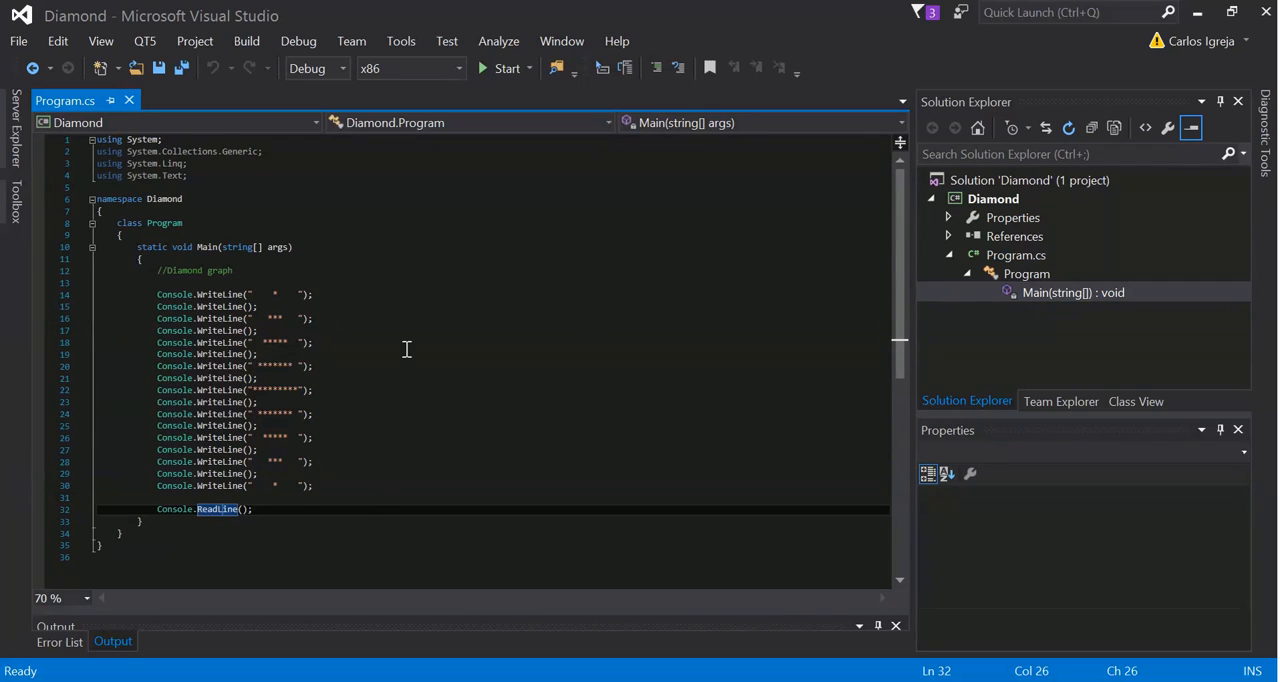
mouse_move(353, 375)
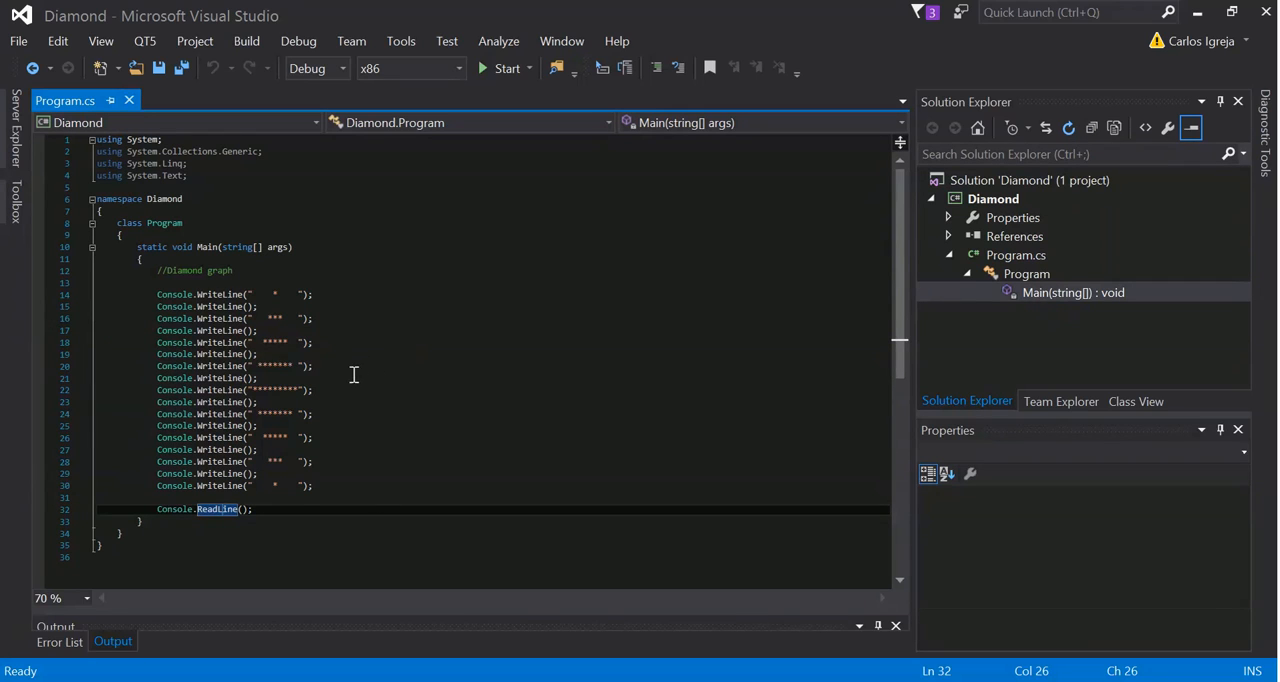
mouse_move(897, 247)
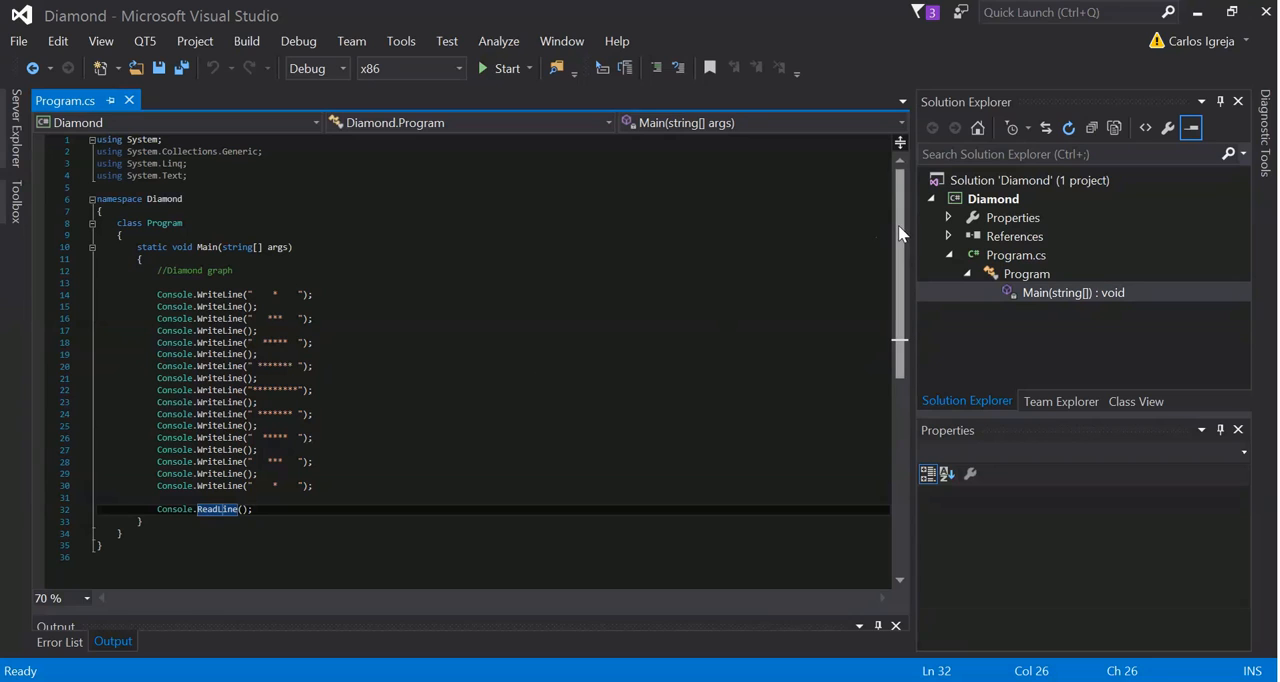
mouse_move(895, 232)
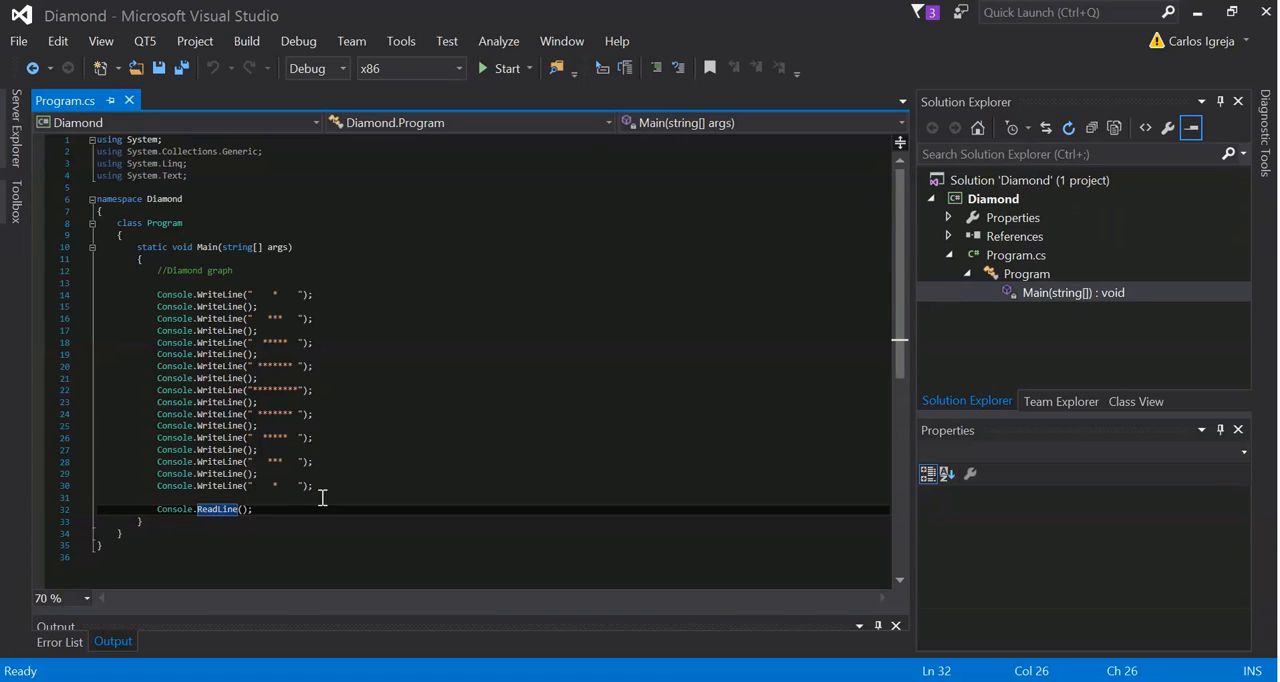
mouse_move(380, 367)
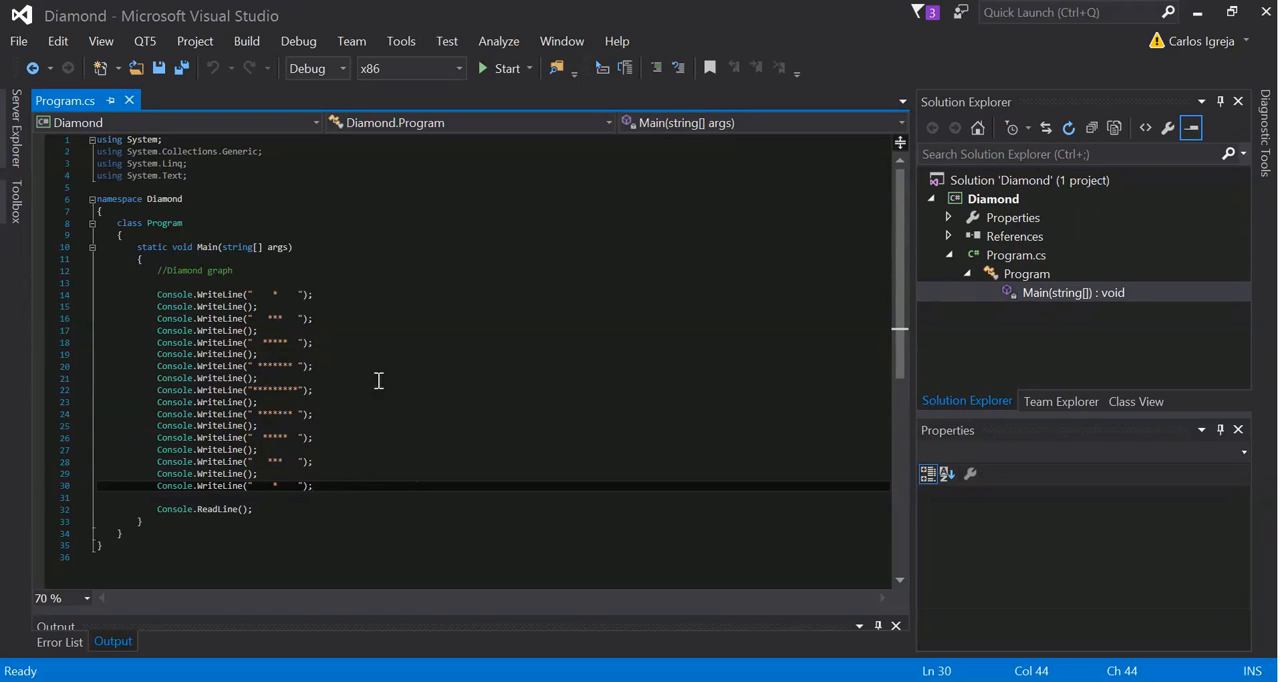
mouse_move(376, 447)
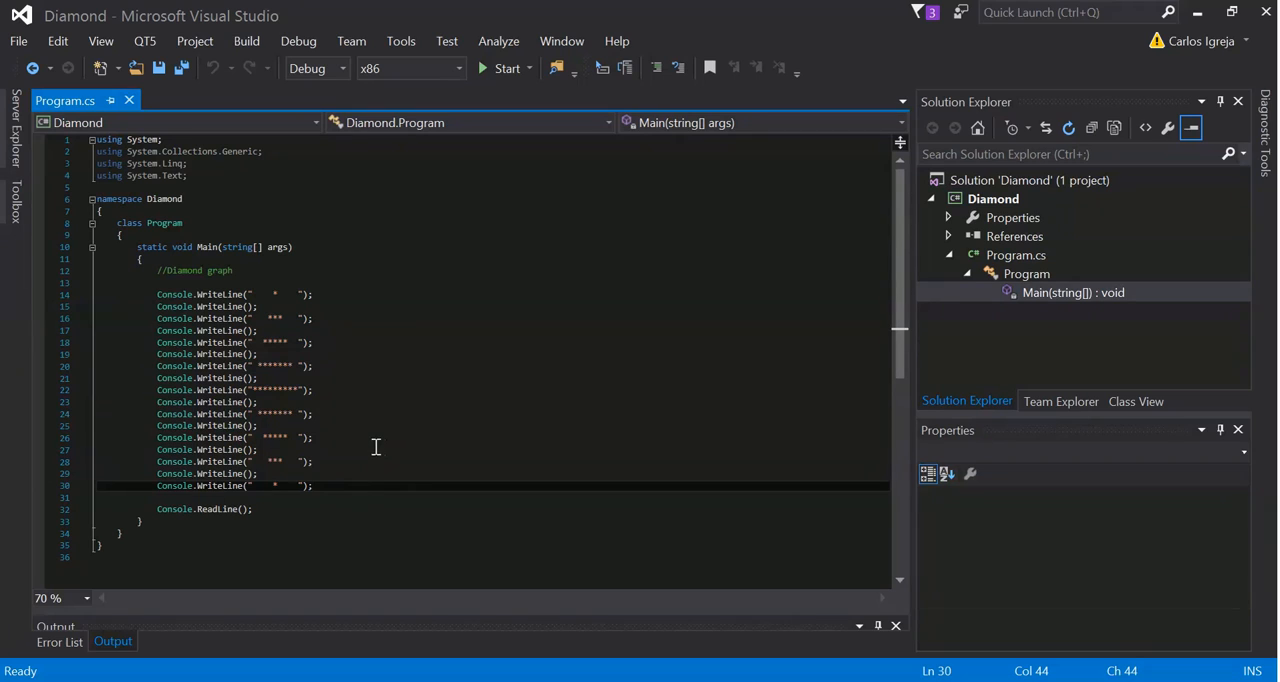
left_click(313, 318)
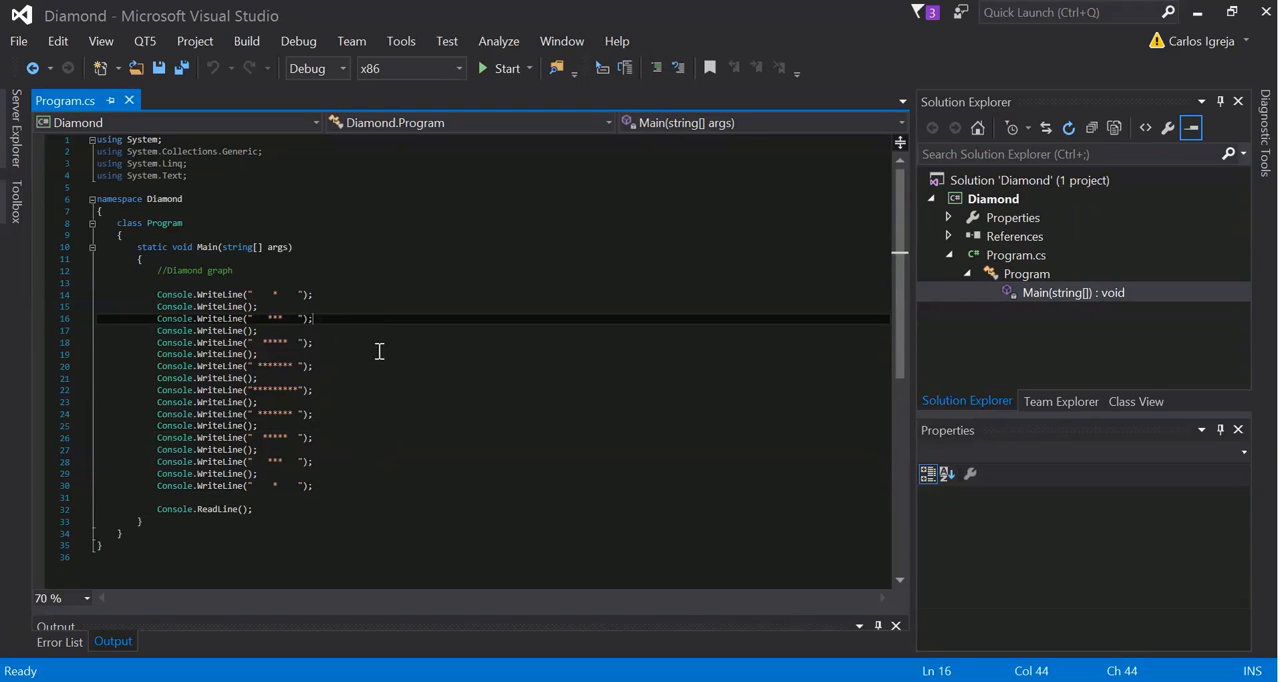